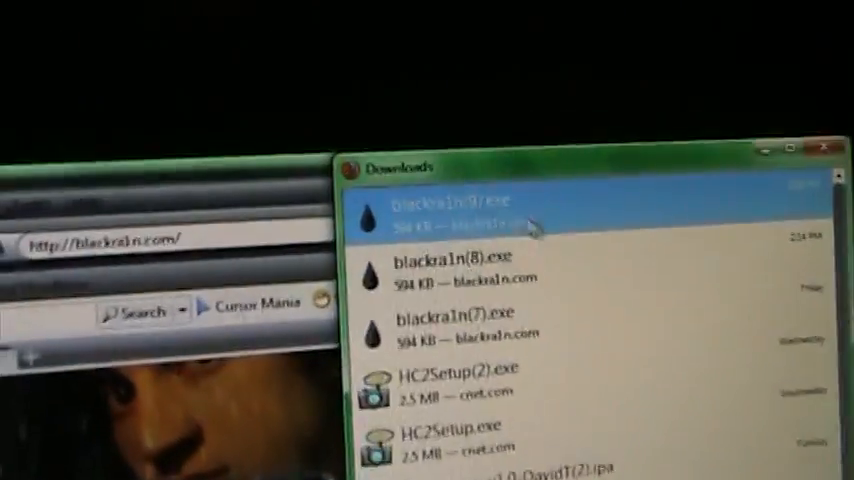
- Run the downloaded blackra1n(9).exe, accepting the unverified-publisher security warning
double_click(450, 205)
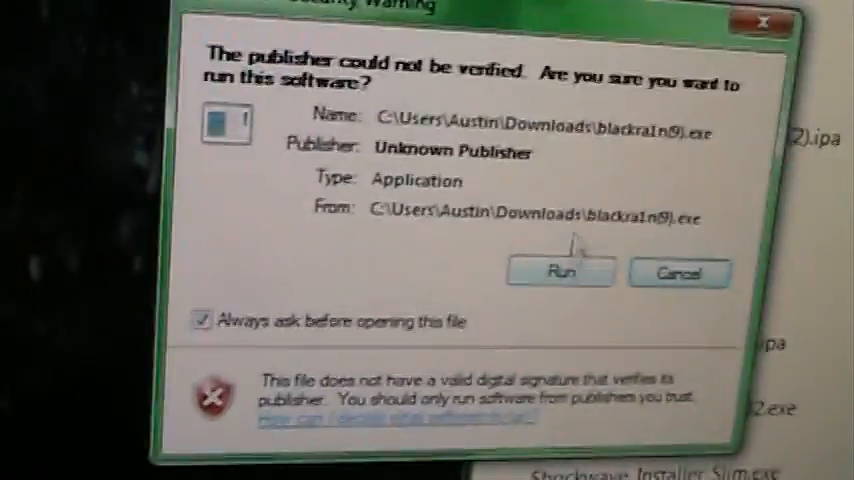
click(560, 272)
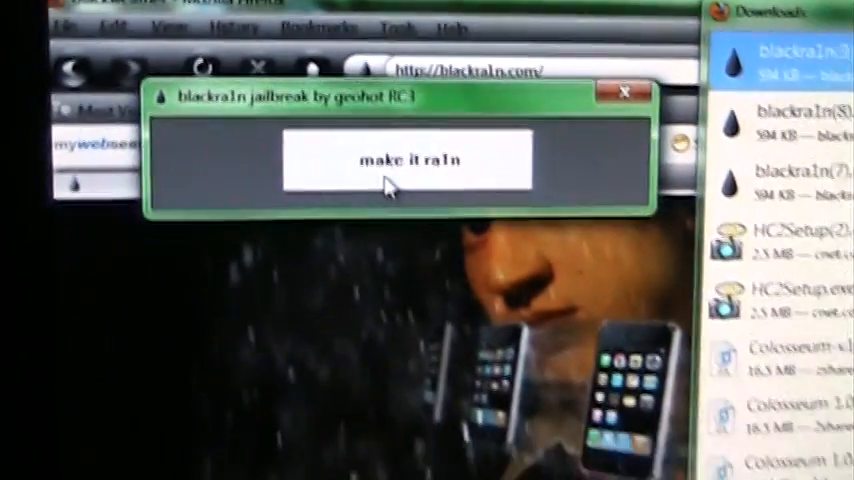
click(407, 160)
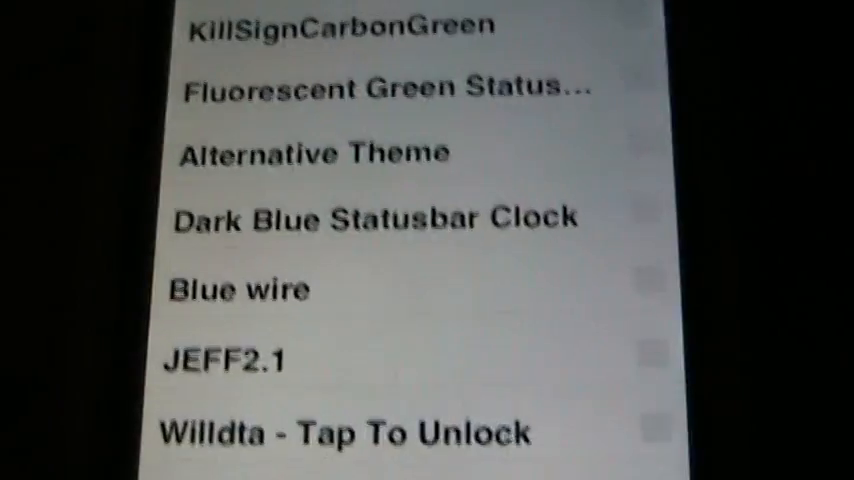
- Scroll down Winterboard's theme list toward the Blue wire theme
scroll(down, 3)
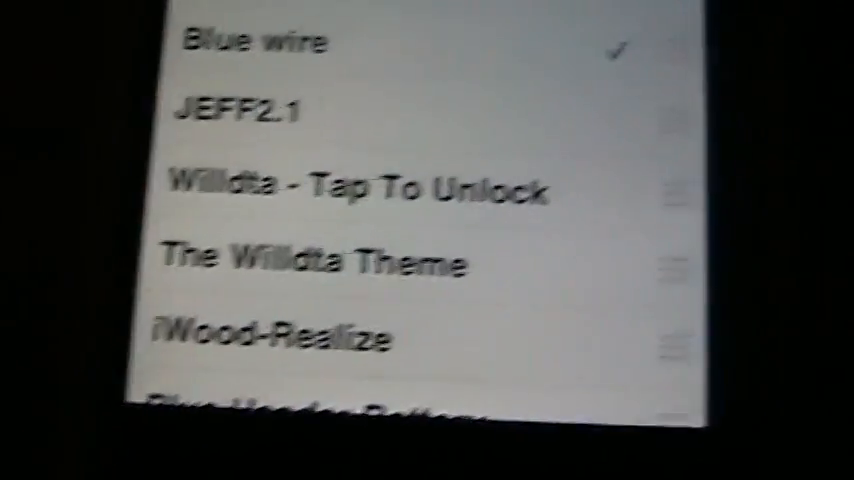
scroll(down, 3)
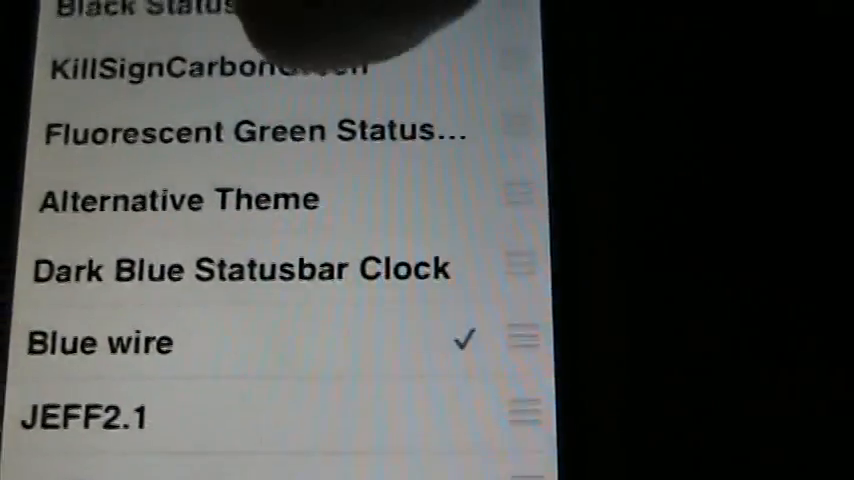